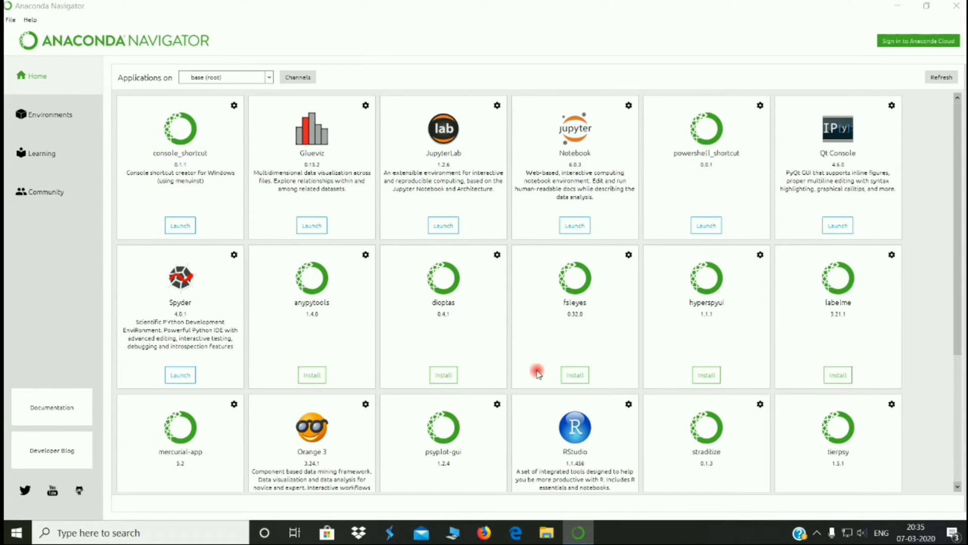
{"action": "mouse_move", "coordinate": [536, 210]}
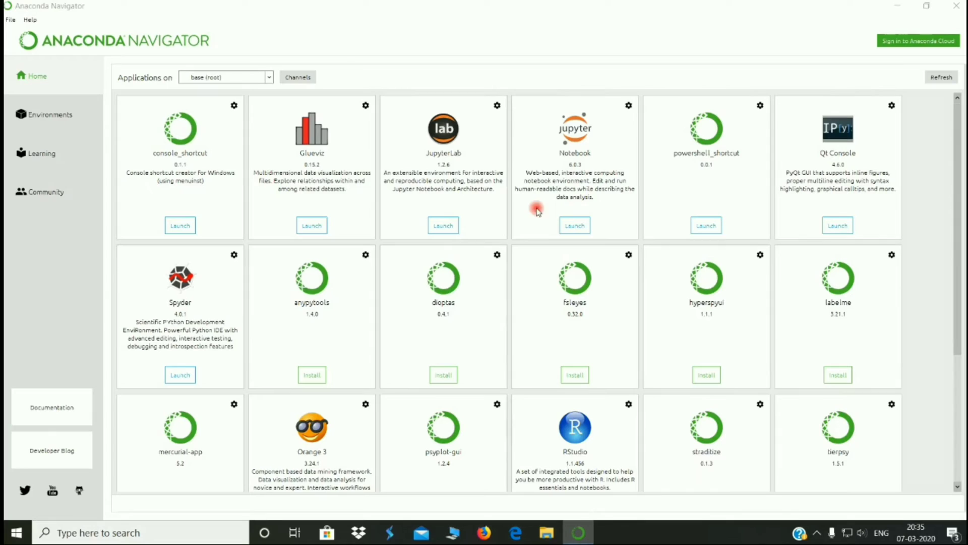
{"action": "mouse_move", "coordinate": [557, 248]}
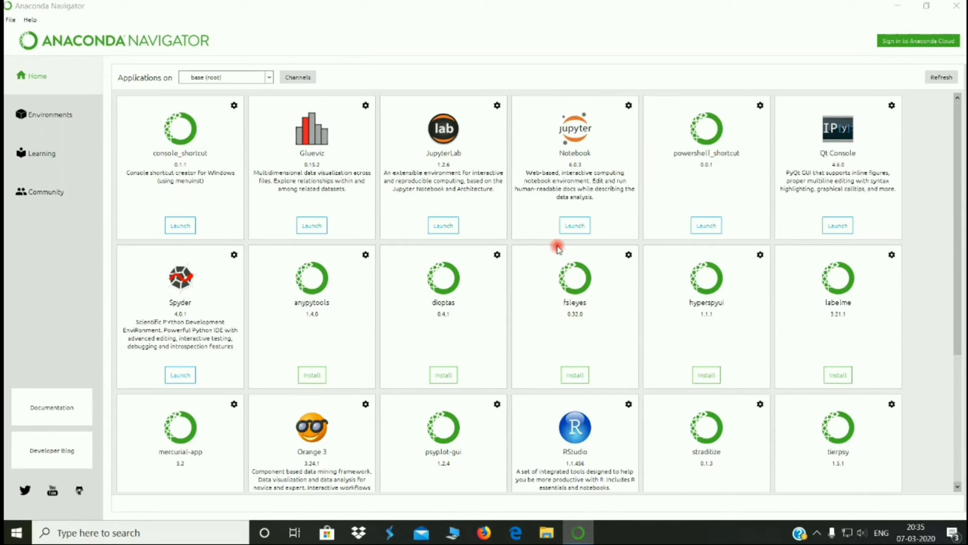
Launch Jupyter Notebook from the Anaconda Navigator Home page
{"action": "left_click", "coordinate": [574, 225]}
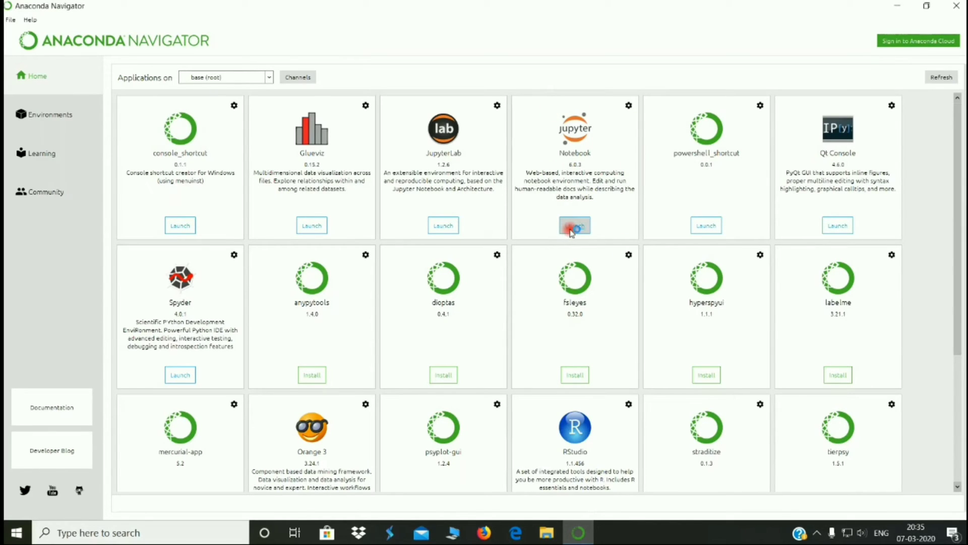
{"action": "left_click", "coordinate": [574, 225]}
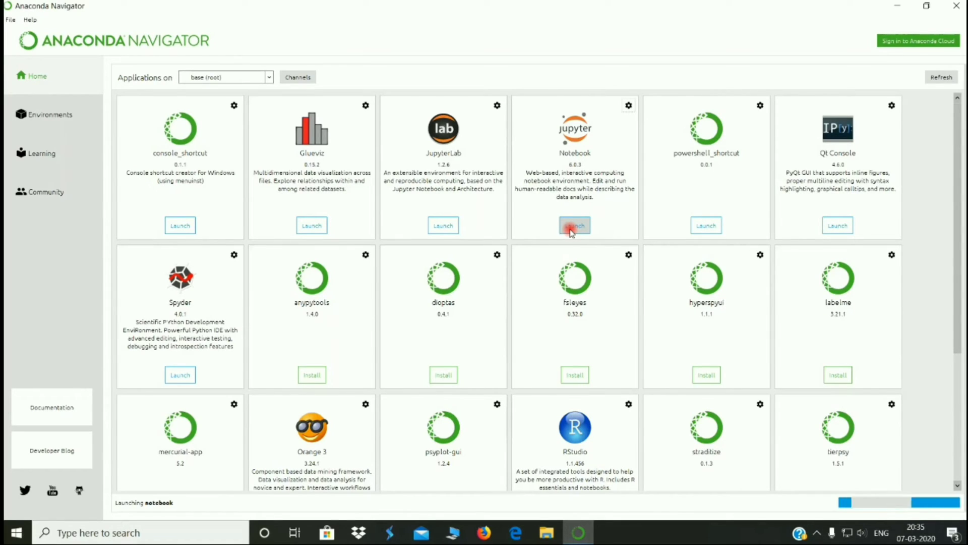
{"action": "left_click", "coordinate": [574, 225]}
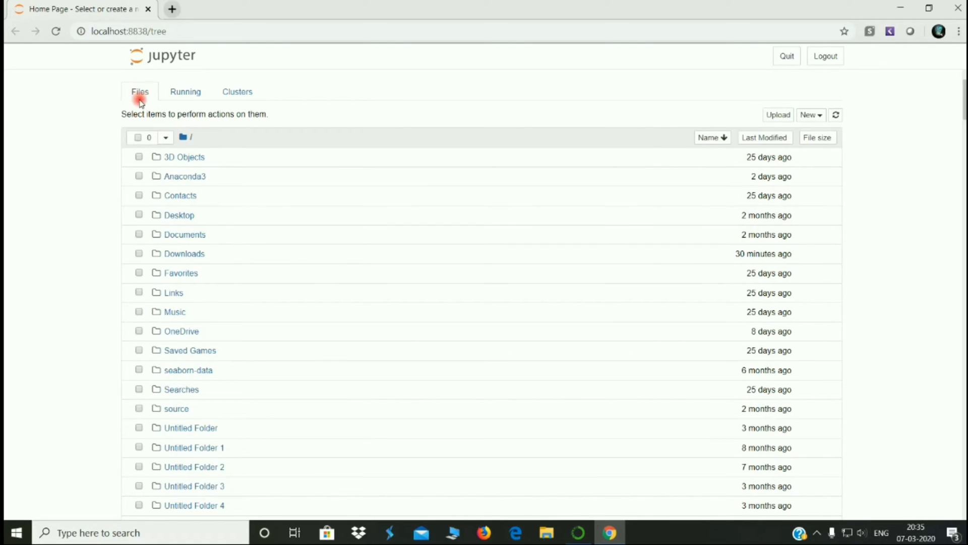
{"action": "mouse_move", "coordinate": [420, 262]}
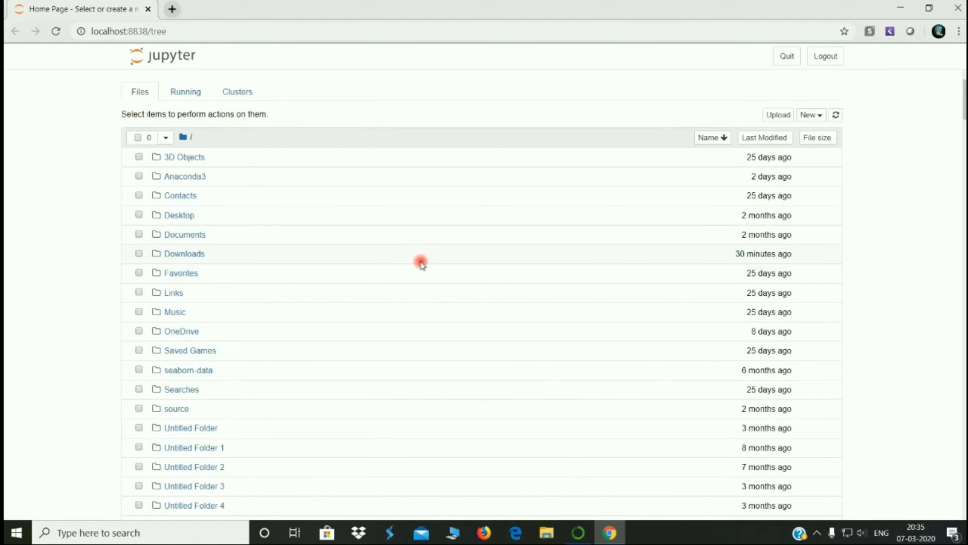
{"action": "scroll", "scroll_direction": "down", "scroll_amount": 3}
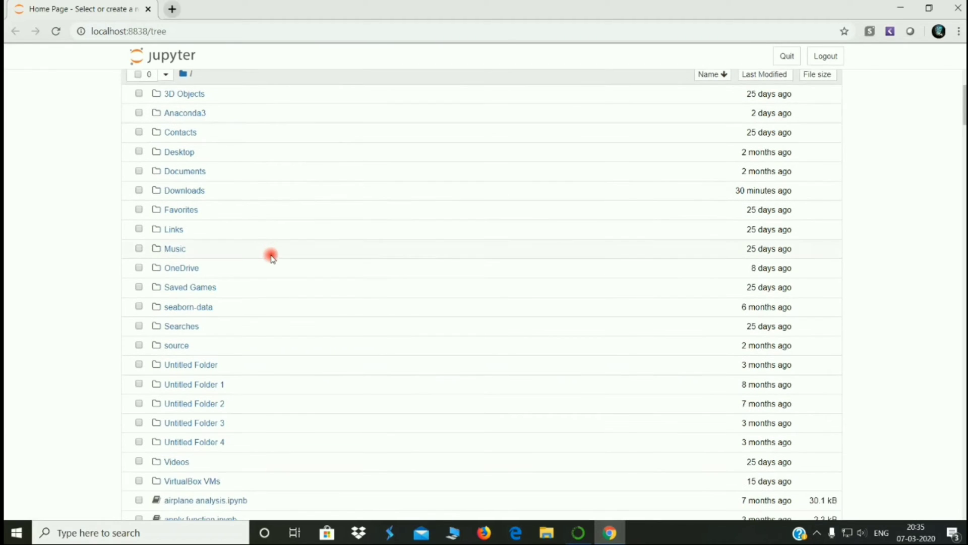
{"action": "mouse_move", "coordinate": [272, 262]}
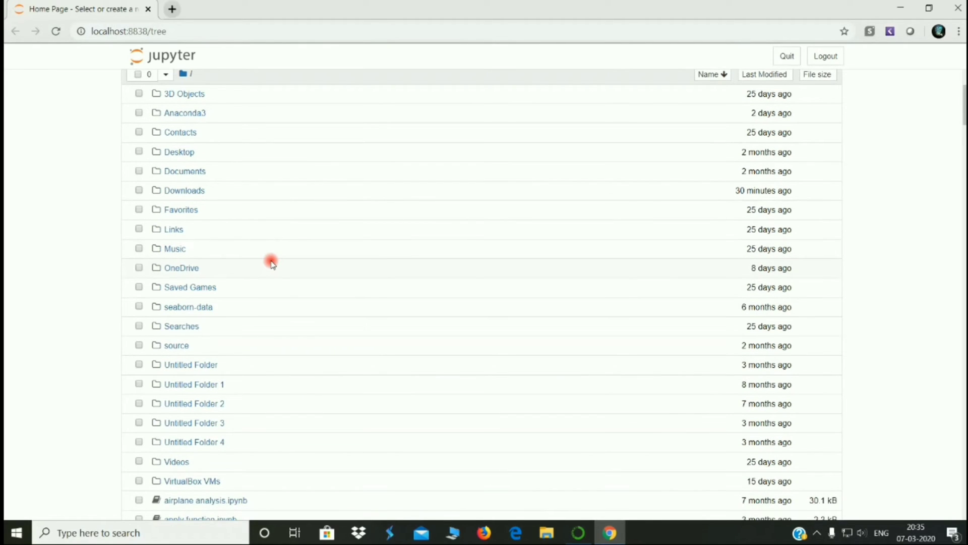
{"action": "scroll", "scroll_direction": "down", "scroll_amount": 3}
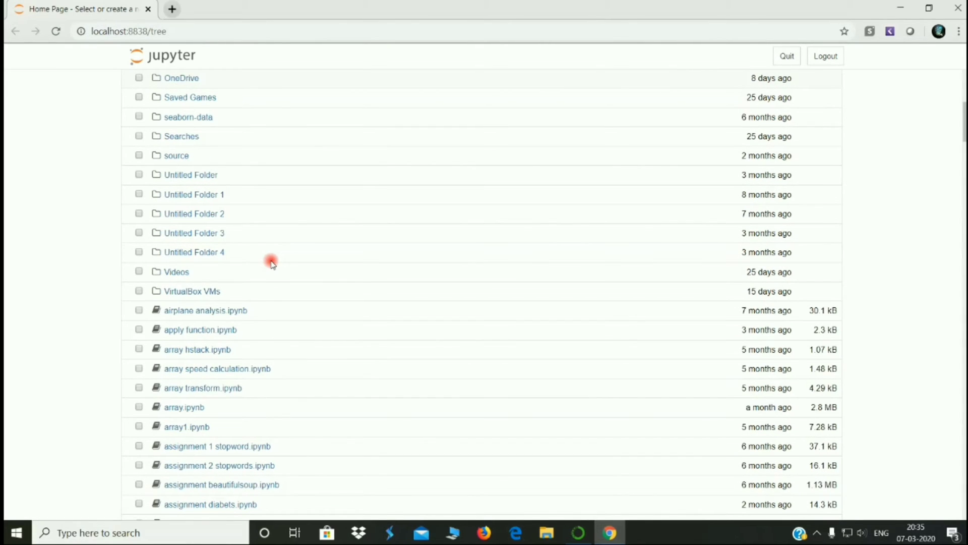
{"action": "scroll", "scroll_direction": "down", "scroll_amount": 3}
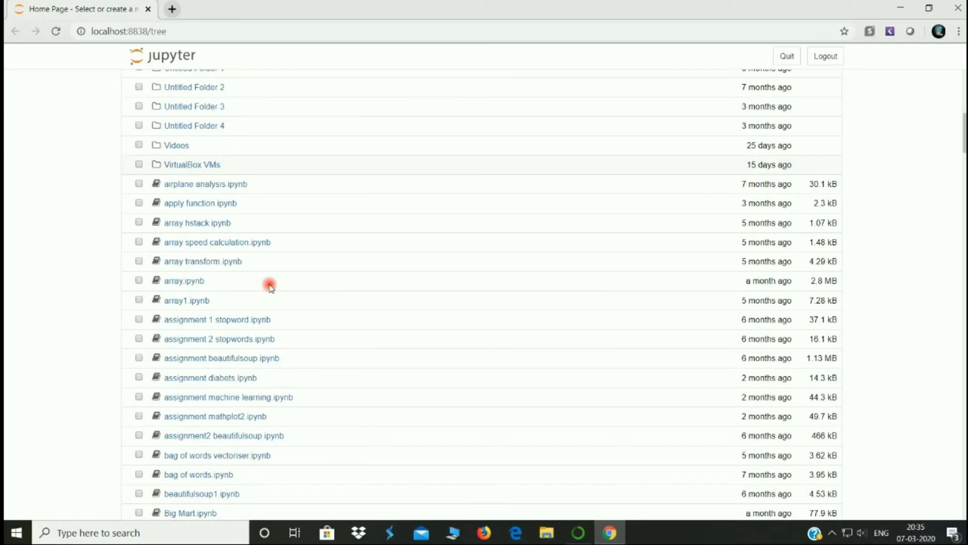
{"action": "scroll", "scroll_direction": "down", "scroll_amount": 3}
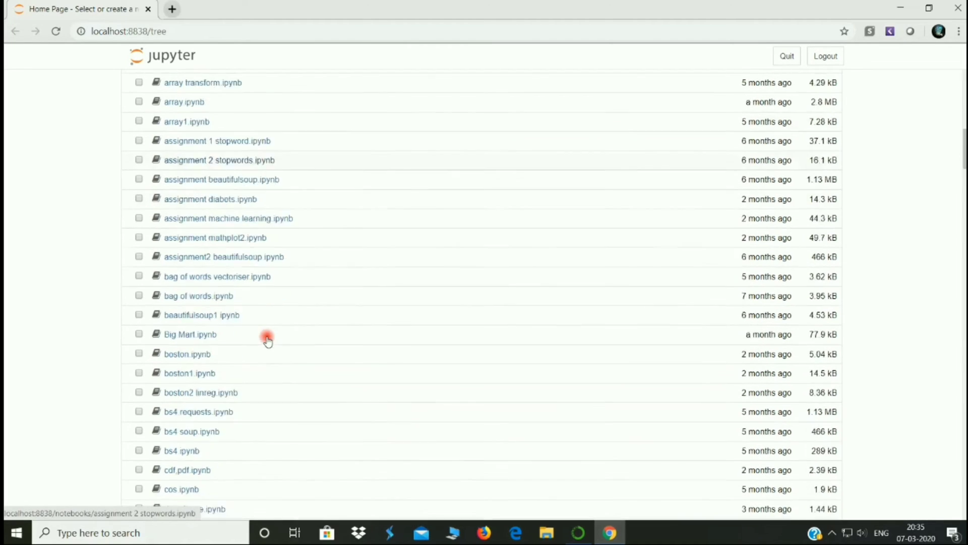
{"action": "scroll", "scroll_direction": "down", "scroll_amount": 3}
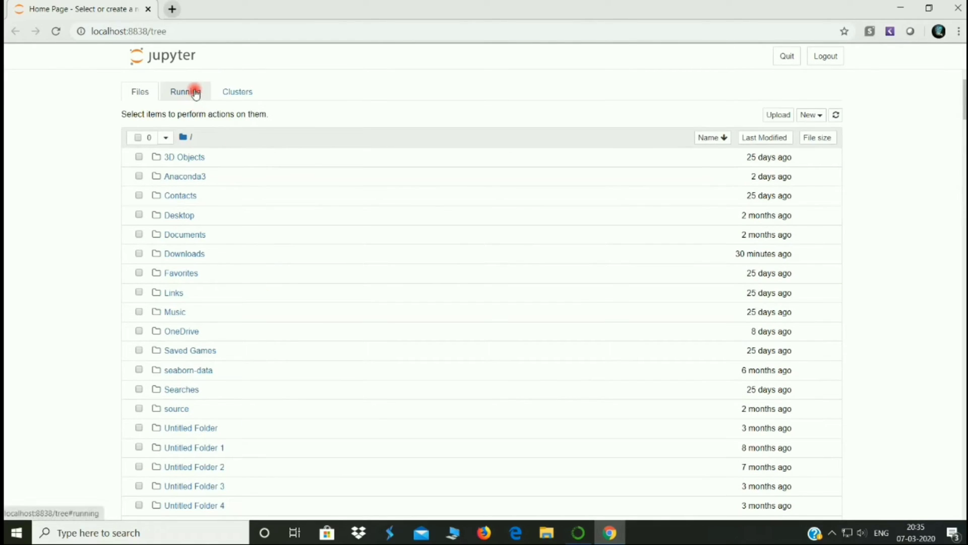
View the Running page, which shows no terminals or notebooks running
{"action": "left_click", "coordinate": [185, 92]}
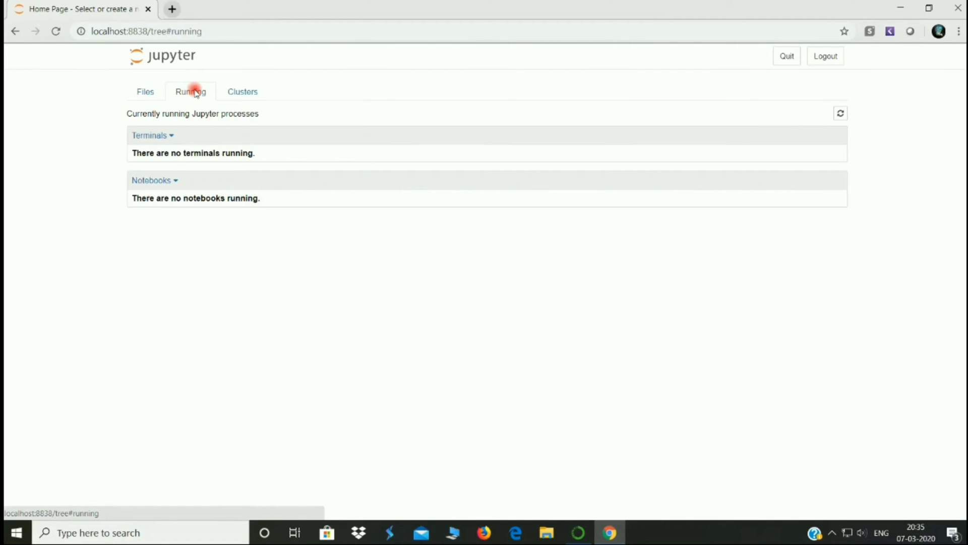
{"action": "mouse_move", "coordinate": [173, 84]}
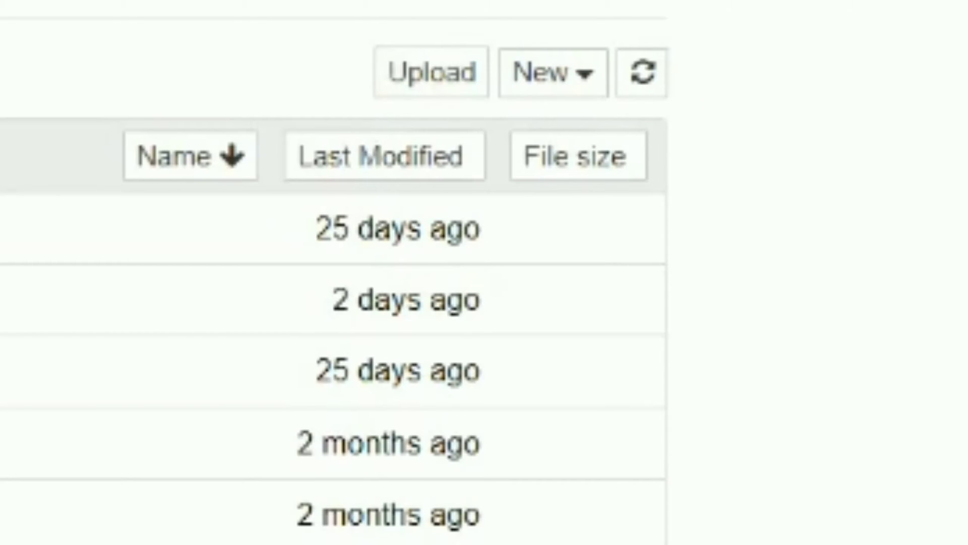
Create a new Python 3 notebook (Untitled126) from the Files list
{"action": "left_click", "coordinate": [384, 156]}
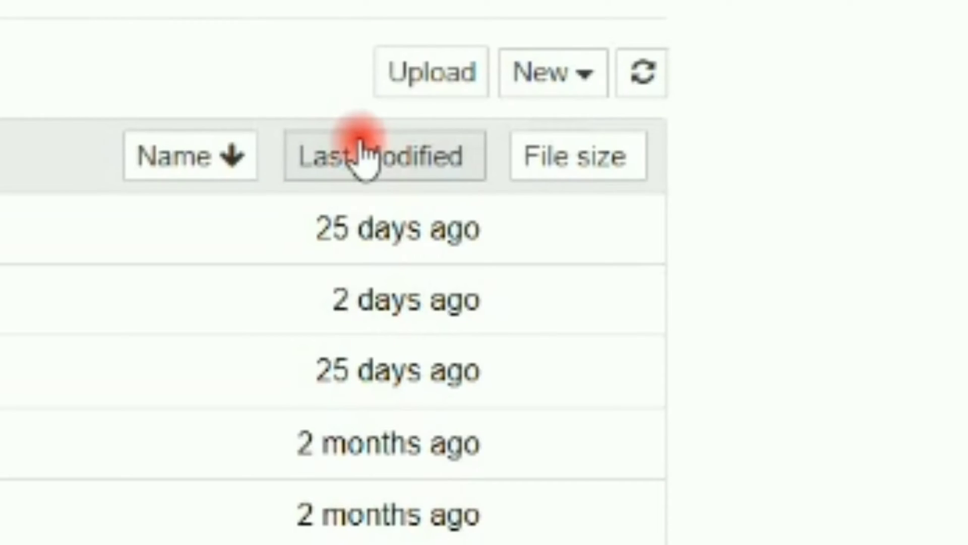
{"action": "mouse_move", "coordinate": [543, 72]}
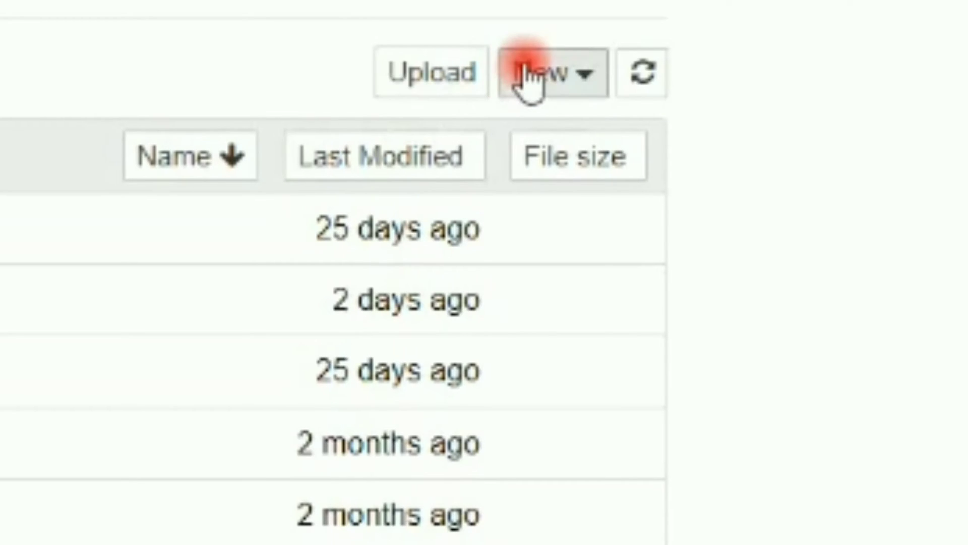
{"action": "left_click", "coordinate": [546, 72]}
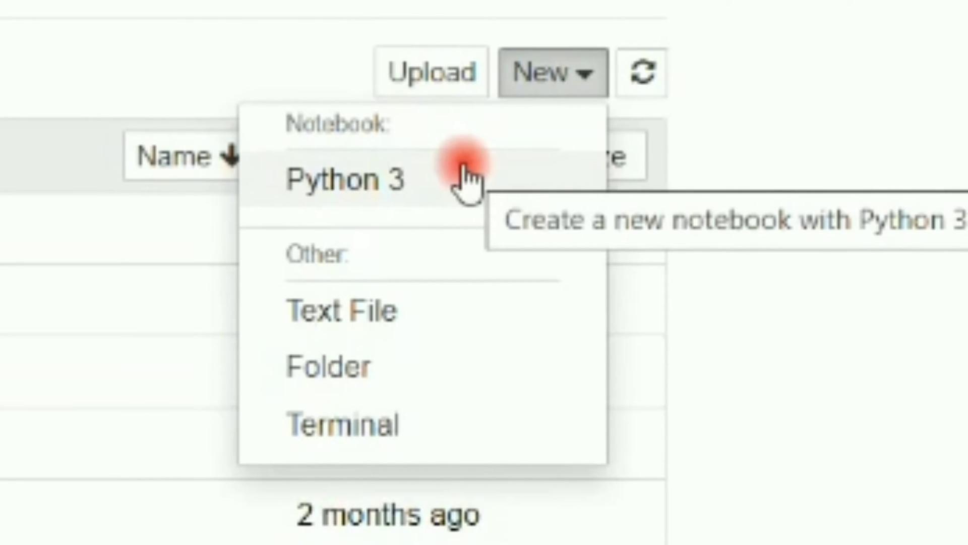
{"action": "left_click", "coordinate": [349, 179]}
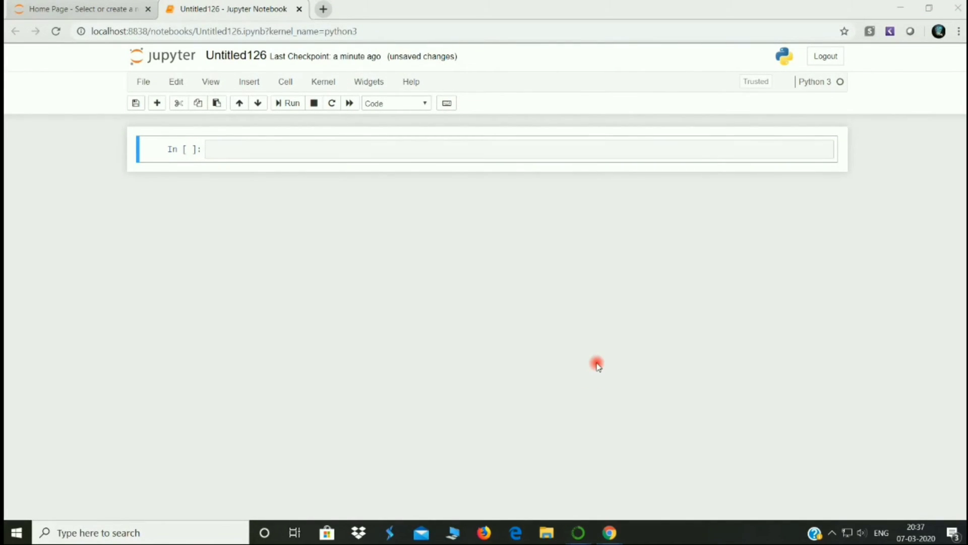
{"action": "mouse_move", "coordinate": [176, 81]}
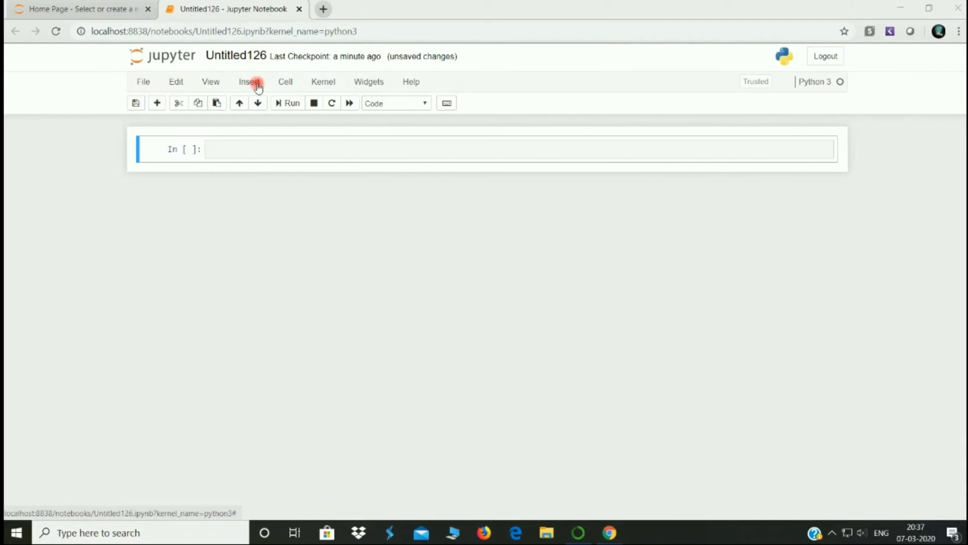
{"action": "mouse_move", "coordinate": [284, 81]}
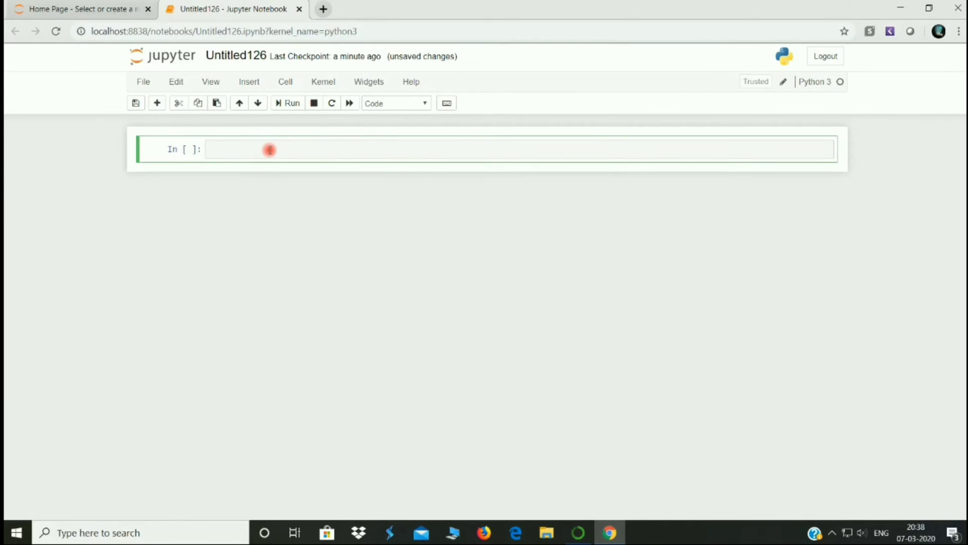
Make the first cell a Markdown cell reading 'Introduction' and run it
{"action": "type", "text": "Introduc"}
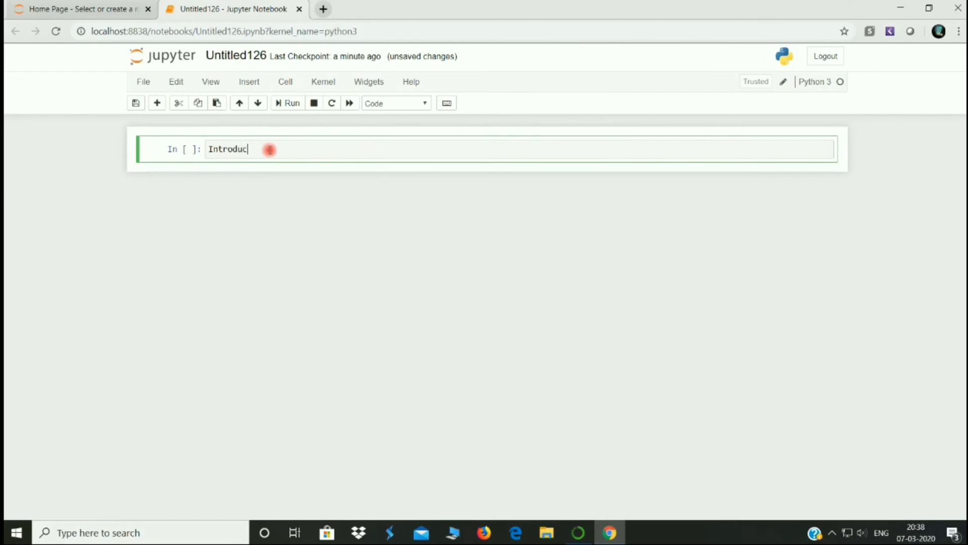
{"action": "type", "text": "tion"}
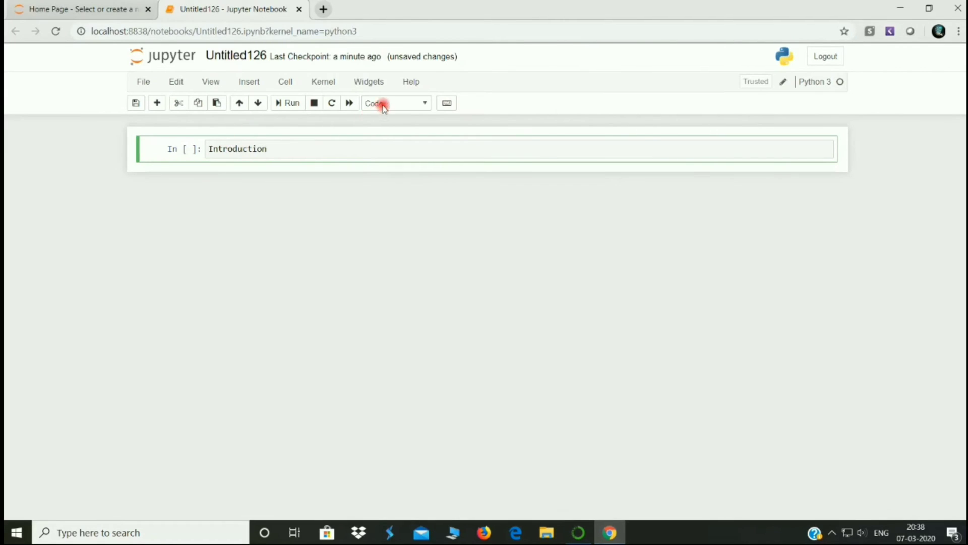
{"action": "left_click", "coordinate": [395, 102]}
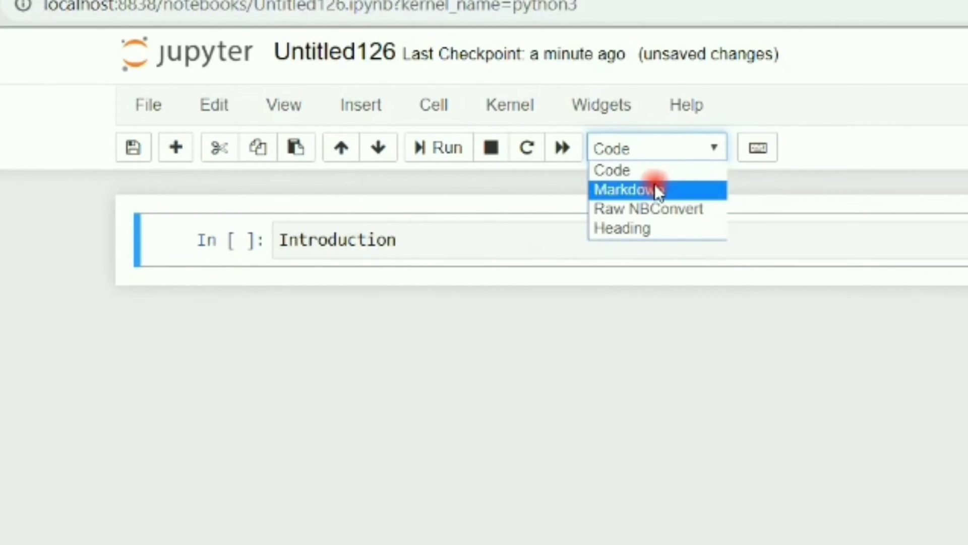
{"action": "mouse_move", "coordinate": [657, 209]}
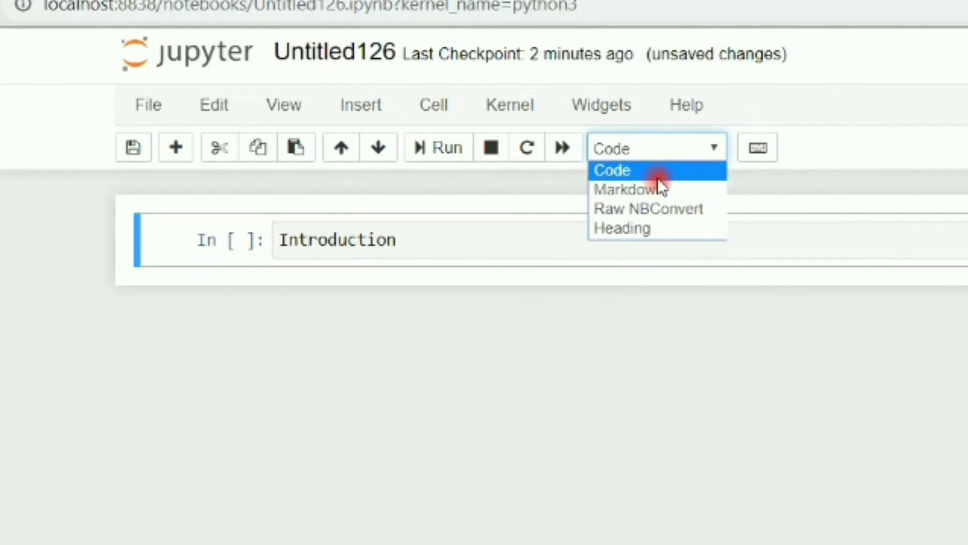
{"action": "left_click", "coordinate": [629, 189]}
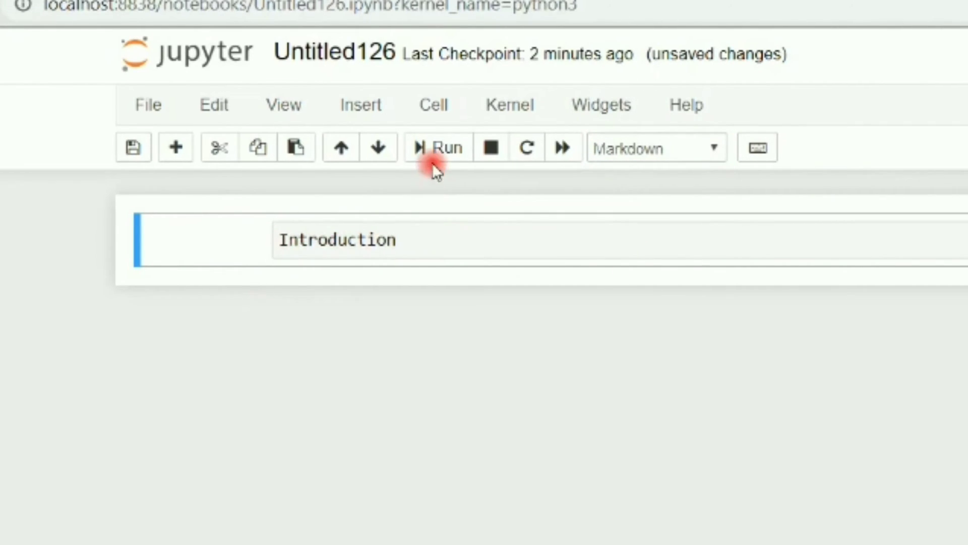
{"action": "left_click", "coordinate": [437, 148]}
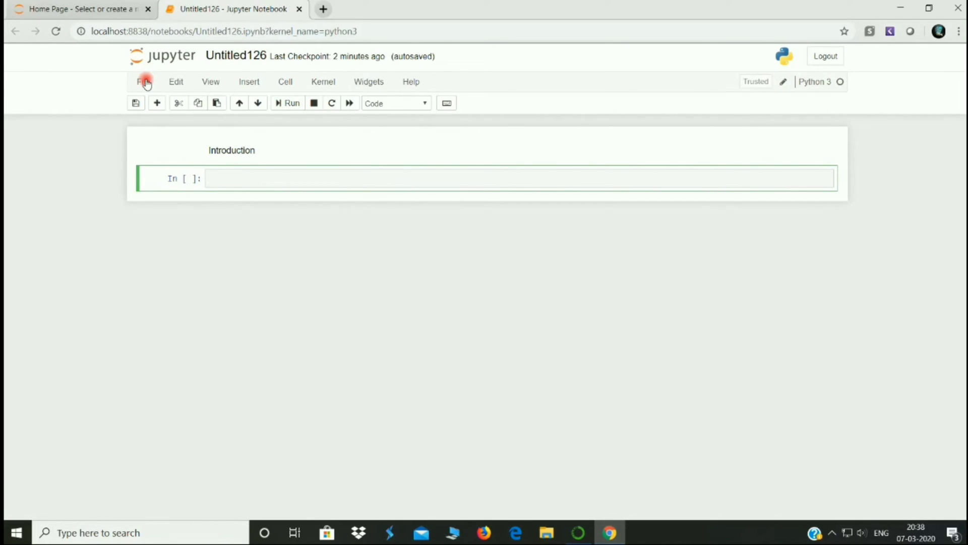
{"action": "left_click", "coordinate": [144, 80]}
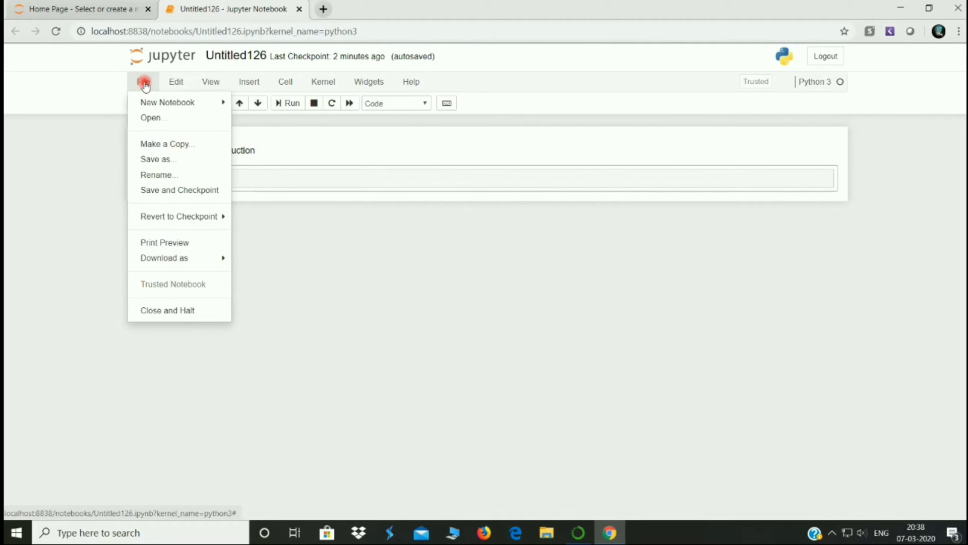
{"action": "mouse_move", "coordinate": [180, 216]}
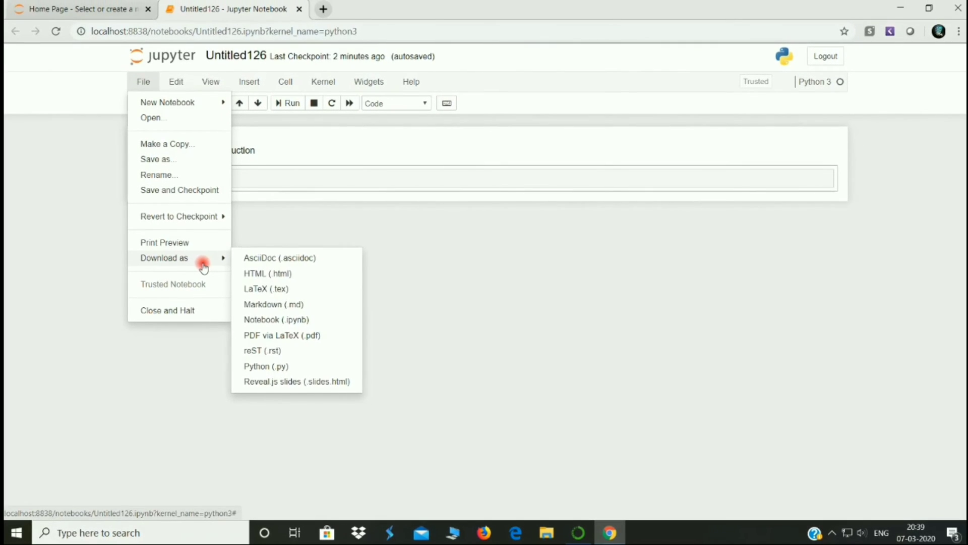
{"action": "mouse_move", "coordinate": [147, 82]}
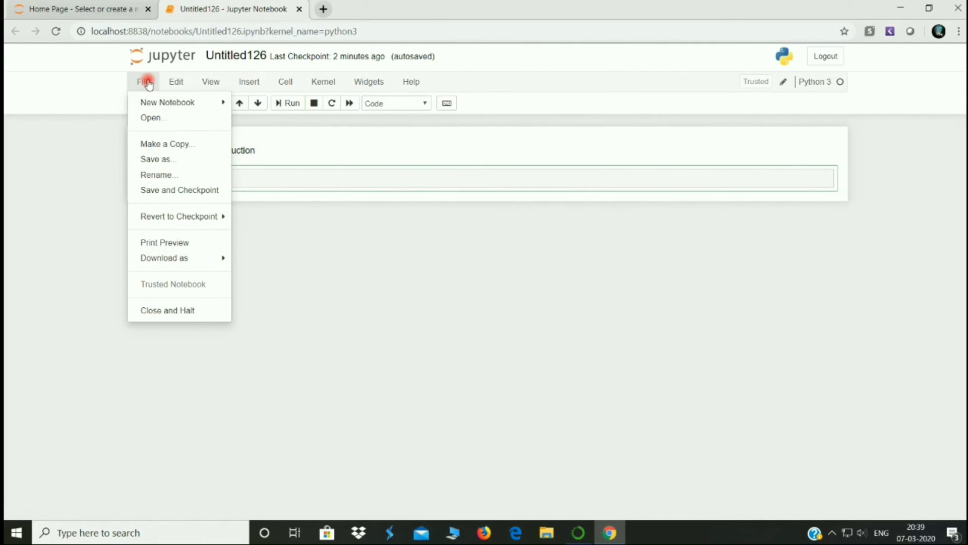
{"action": "left_click", "coordinate": [233, 178]}
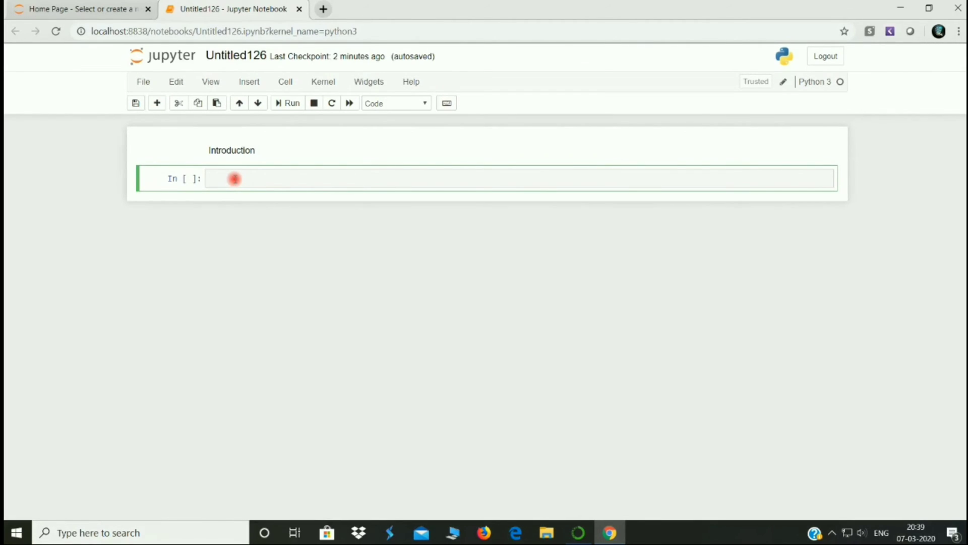
Enter print('Hello World') in the code cell and run it to show Hello World output
{"action": "type", "text": "pri"}
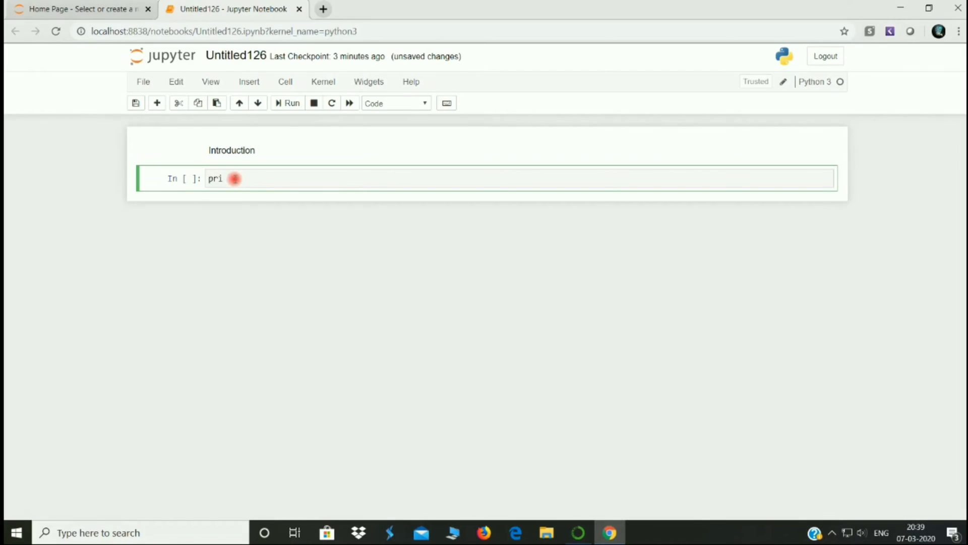
{"action": "type", "text": "nt('')"}
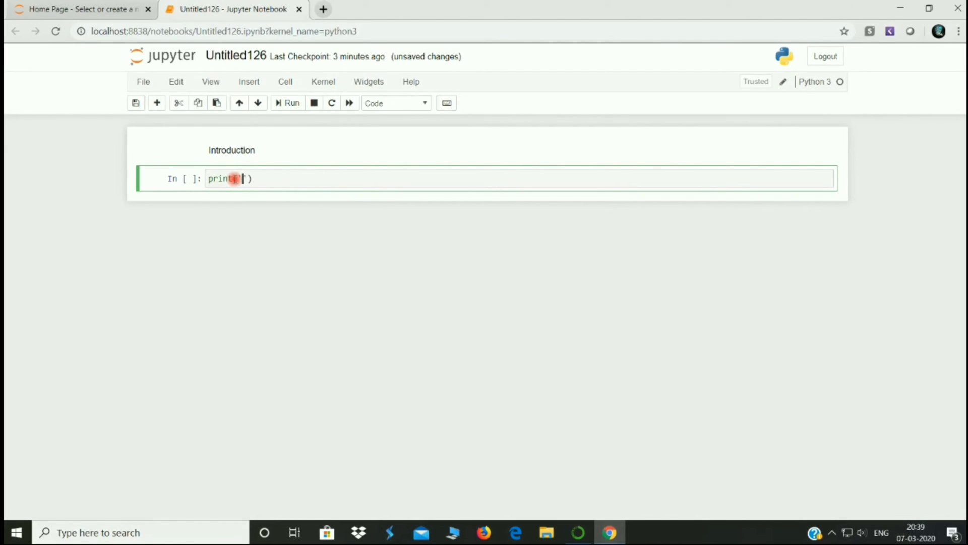
{"action": "type", "text": "Hello Wor"}
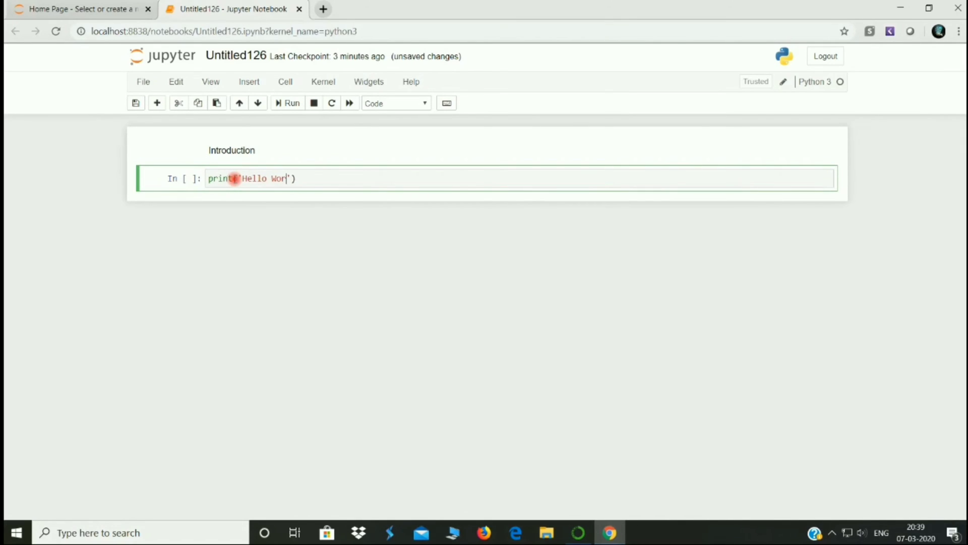
{"action": "type", "text": "ld"}
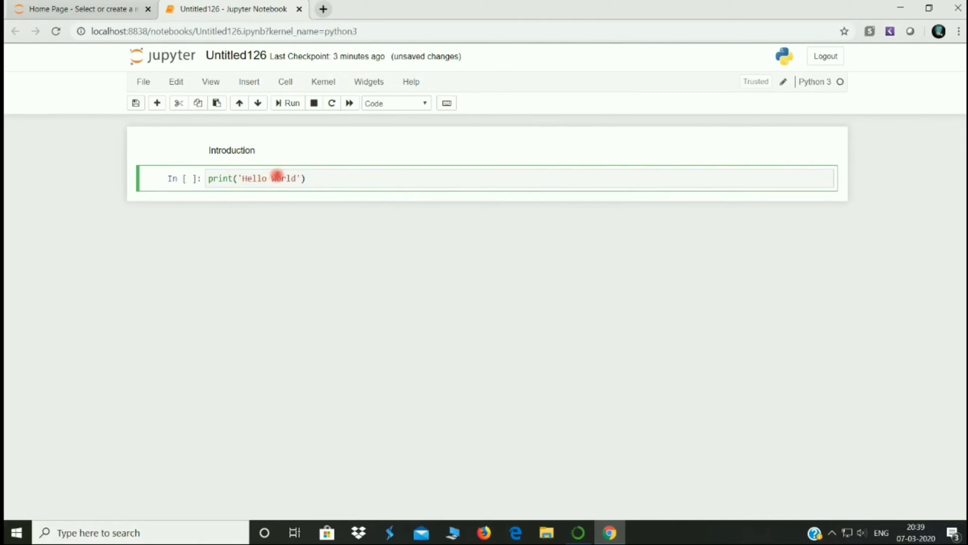
{"action": "left_click", "coordinate": [295, 179]}
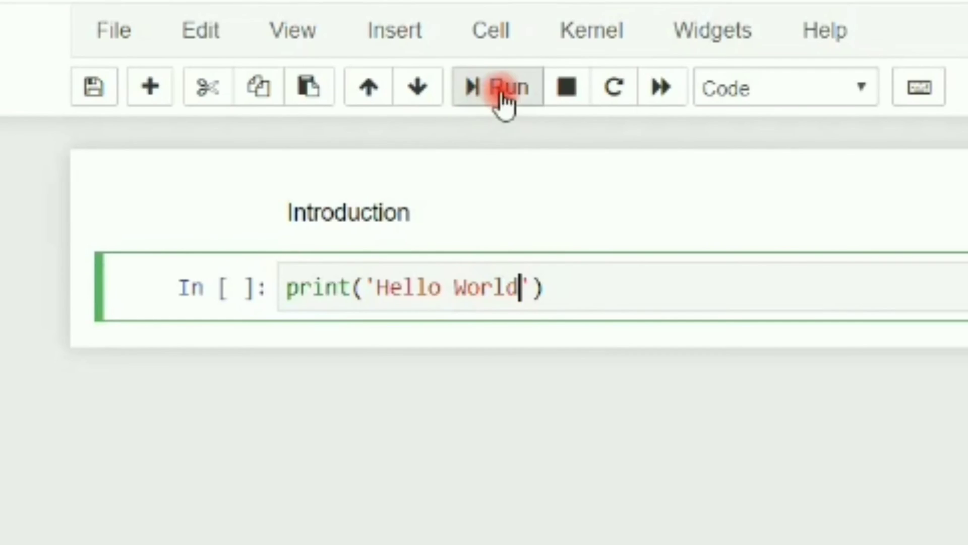
{"action": "left_click", "coordinate": [501, 86]}
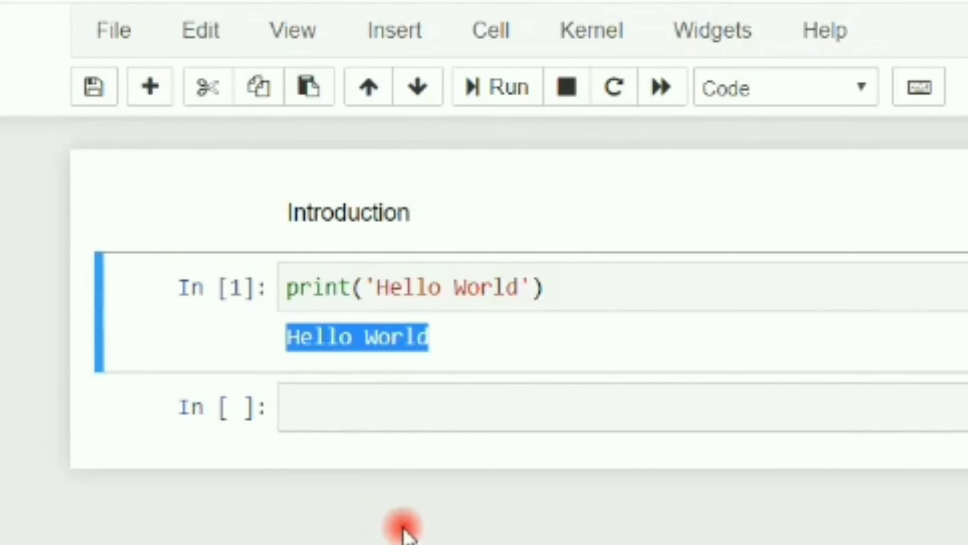
{"action": "left_click", "coordinate": [445, 337]}
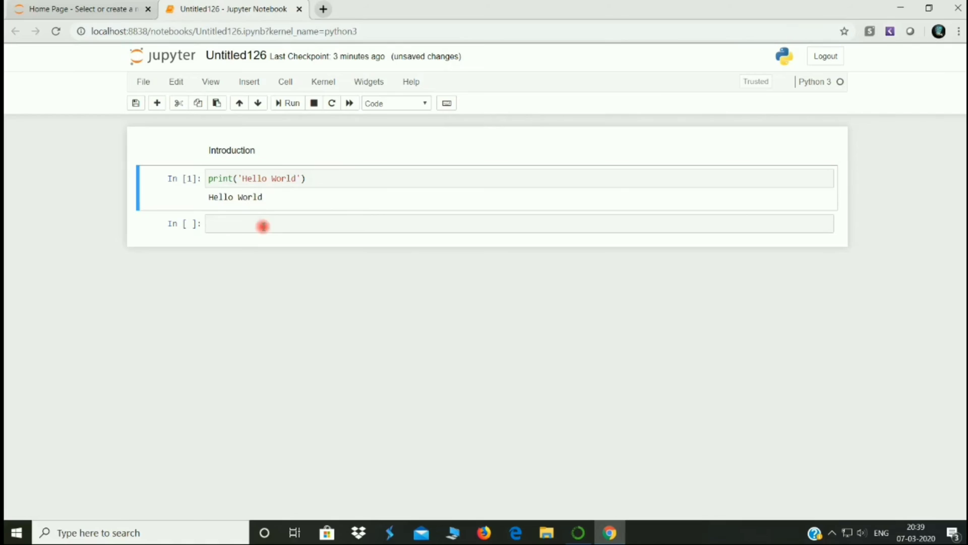
{"action": "left_click", "coordinate": [143, 80]}
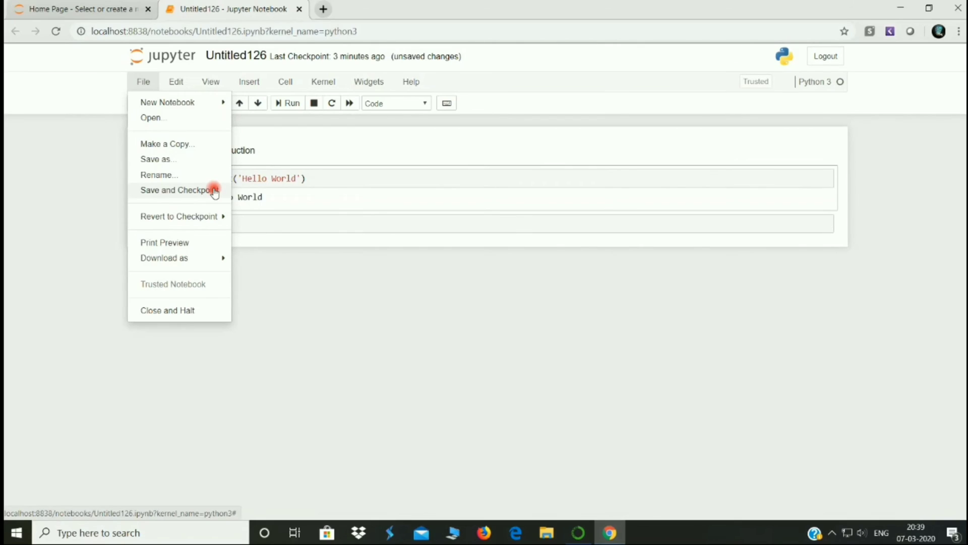
Save and Checkpoint the notebook with its Introduction and Hello World cells
{"action": "left_click", "coordinate": [177, 190]}
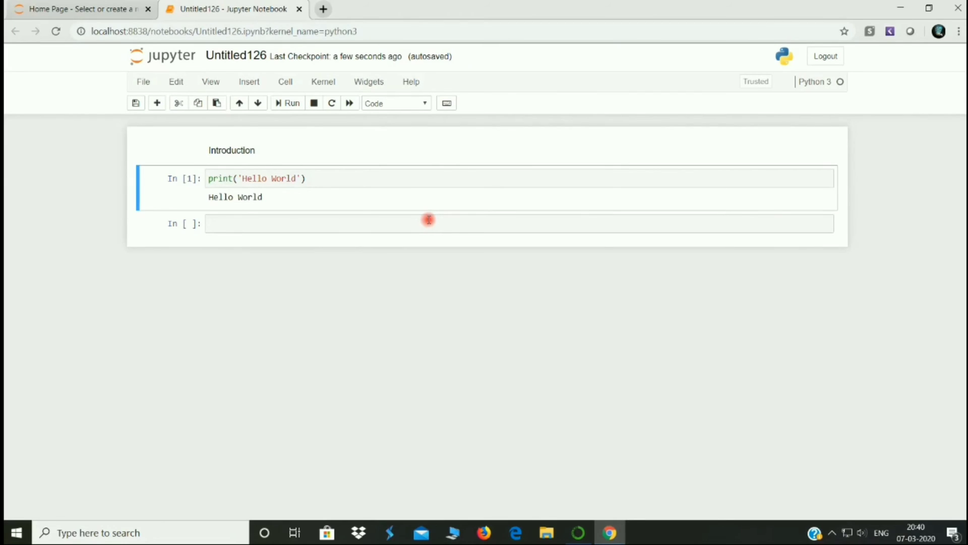
Run two code cells setting a=5 and b=6
{"action": "type", "text": "a"}
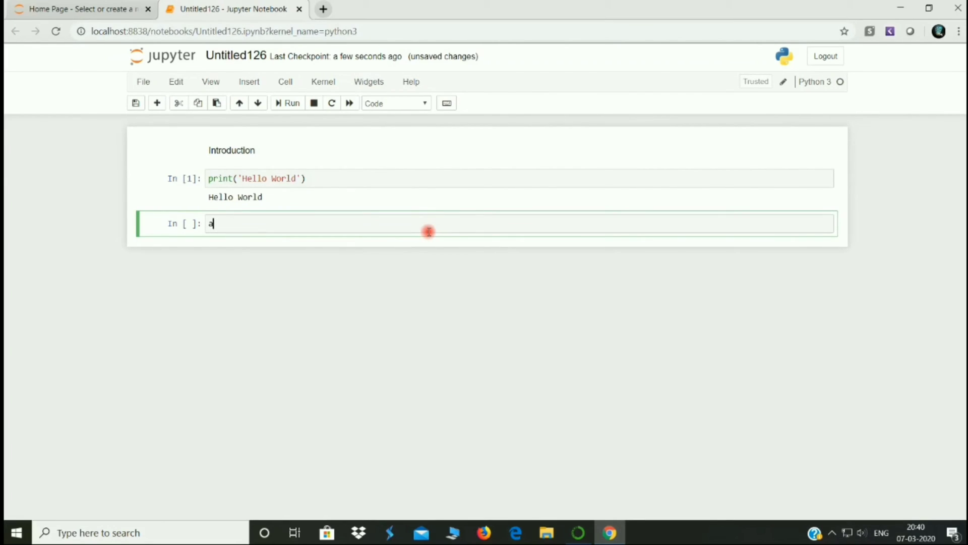
{"action": "type", "text": "=5"}
{"action": "type", "text": "b"}
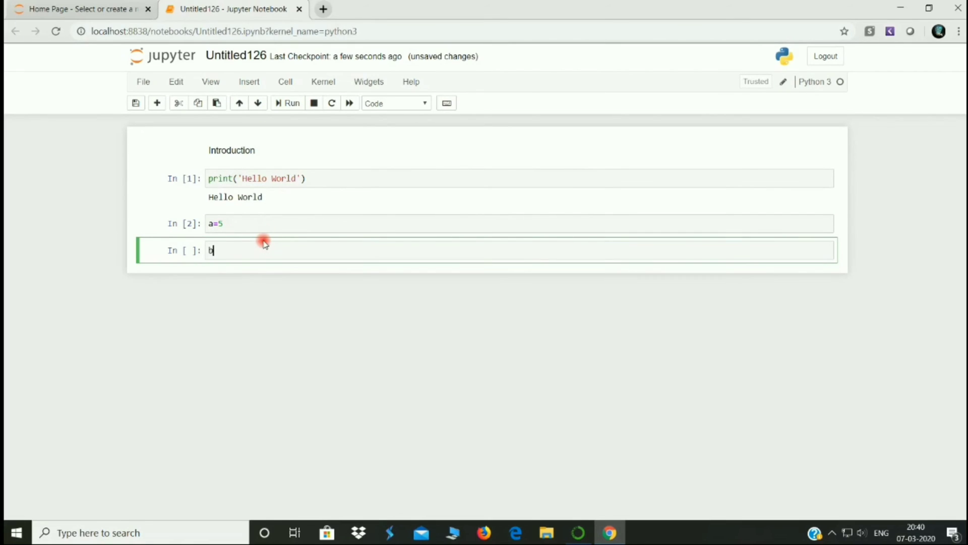
{"action": "type", "text": "=6"}
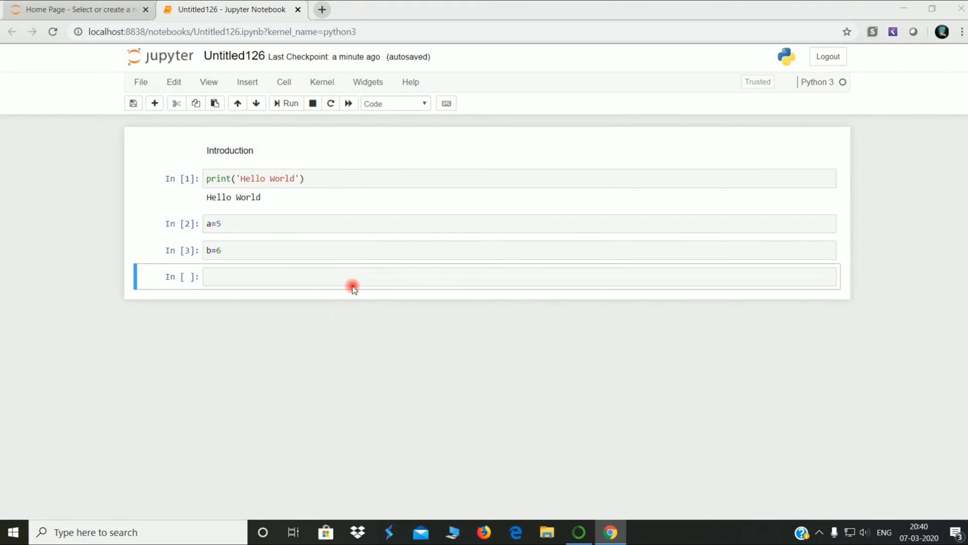
Revert the notebook to the 8:39 PM checkpoint, removing the a=5 and b=6 cells
{"action": "left_click", "coordinate": [140, 82]}
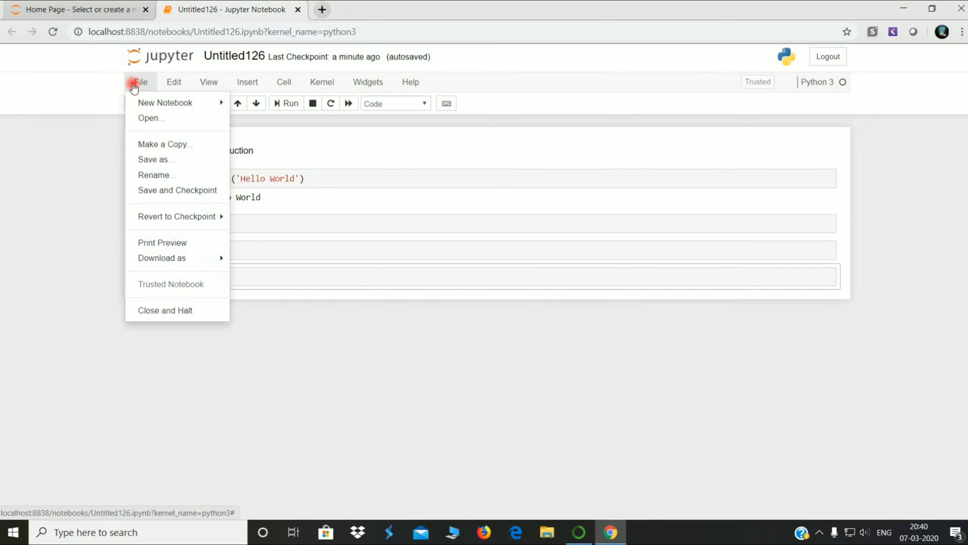
{"action": "mouse_move", "coordinate": [179, 216]}
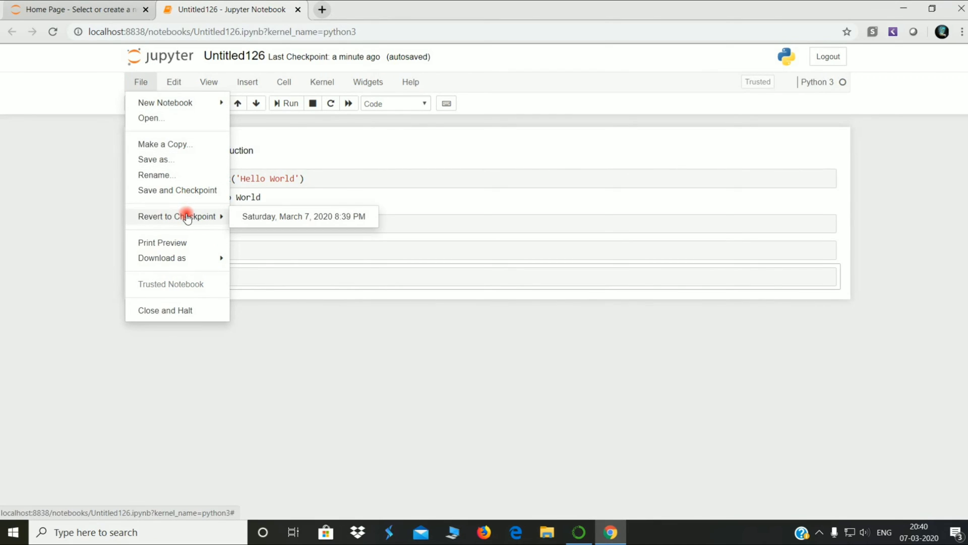
{"action": "mouse_move", "coordinate": [266, 221]}
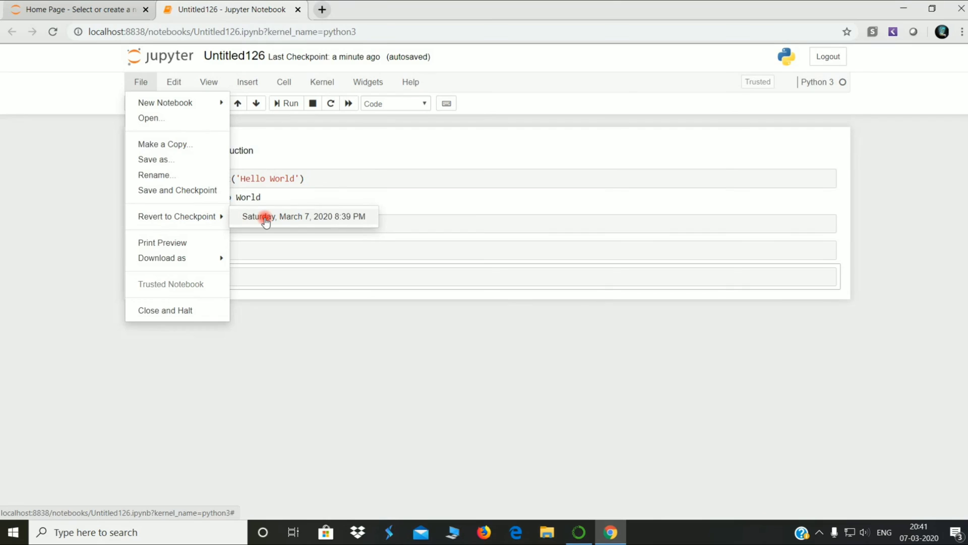
{"action": "left_click", "coordinate": [303, 215]}
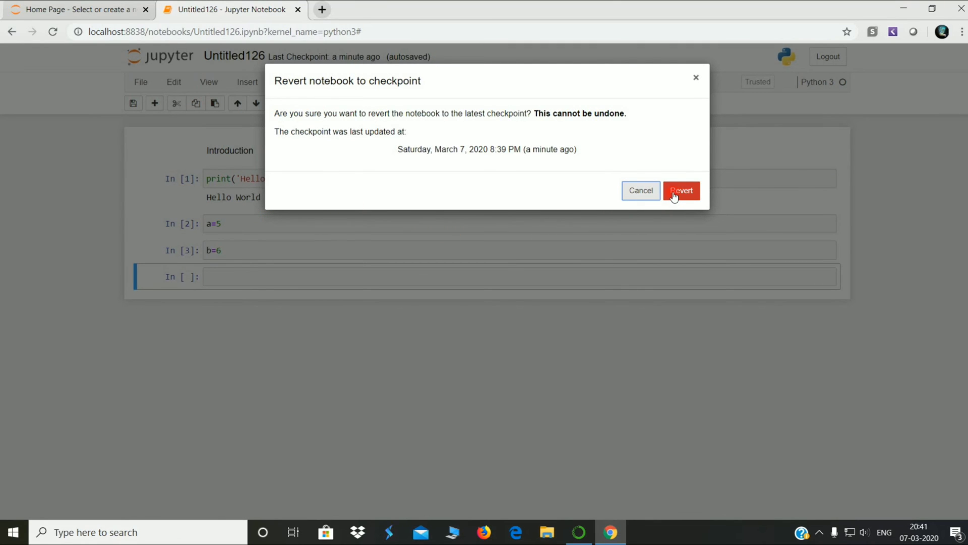
{"action": "left_click", "coordinate": [681, 190]}
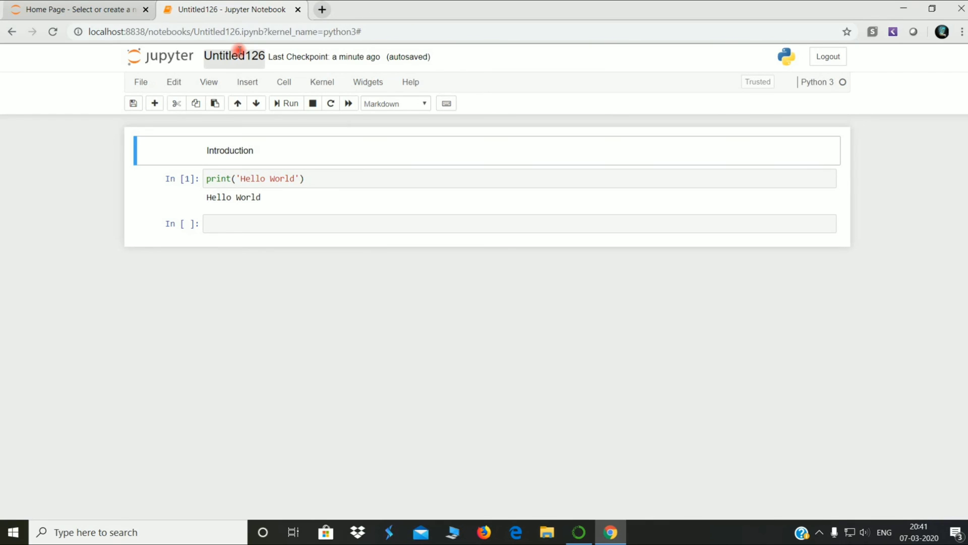
Rename the notebook to 'python' via the Rename Notebook dialog
{"action": "left_click", "coordinate": [233, 55]}
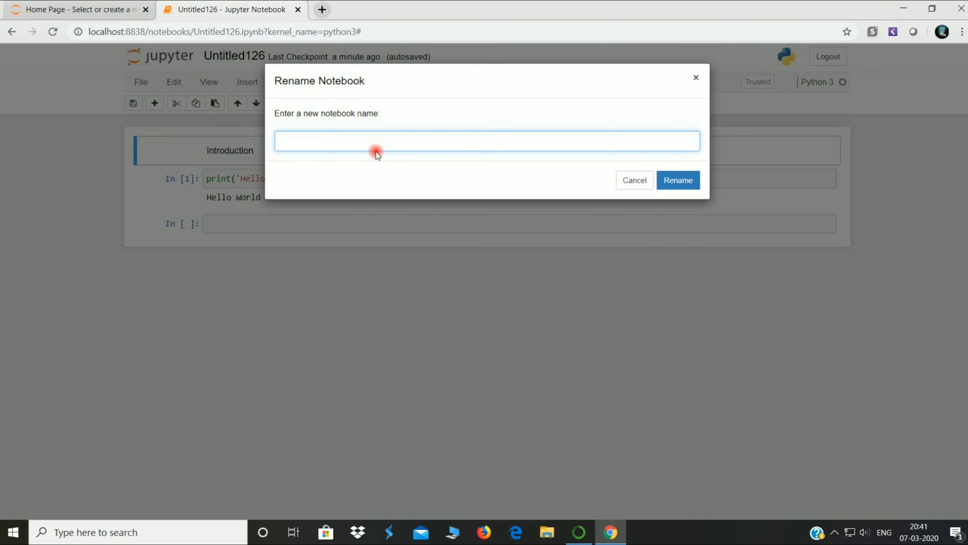
{"action": "type", "text": "python"}
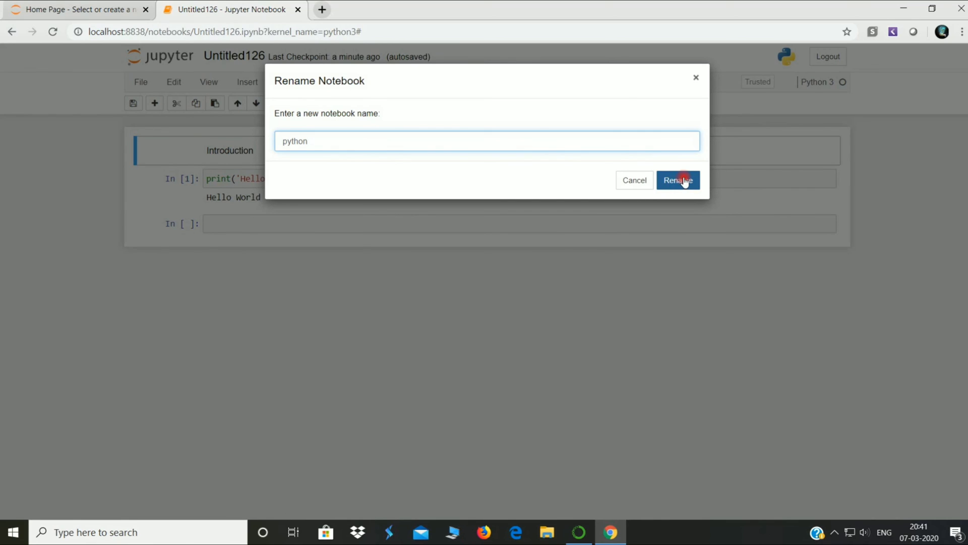
{"action": "left_click", "coordinate": [678, 180]}
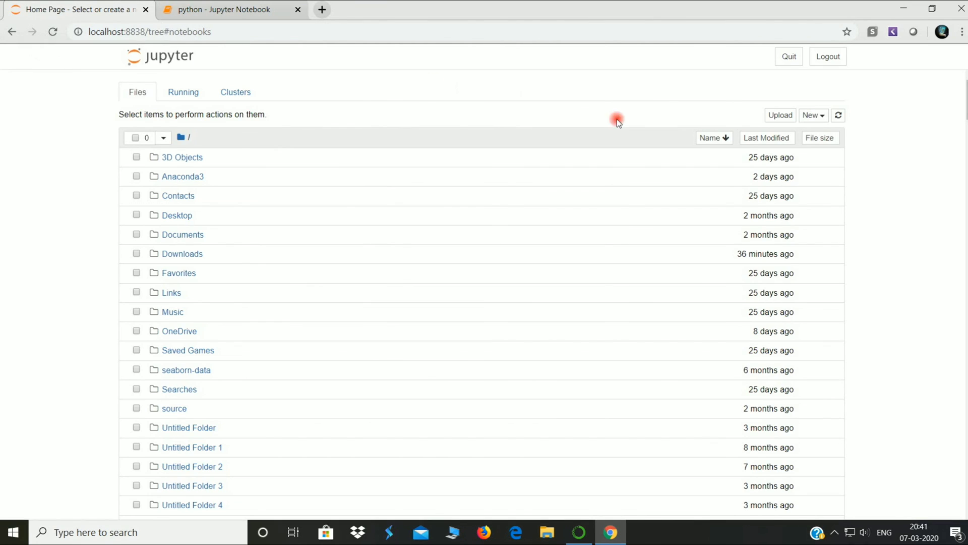
{"action": "left_click", "coordinate": [188, 92]}
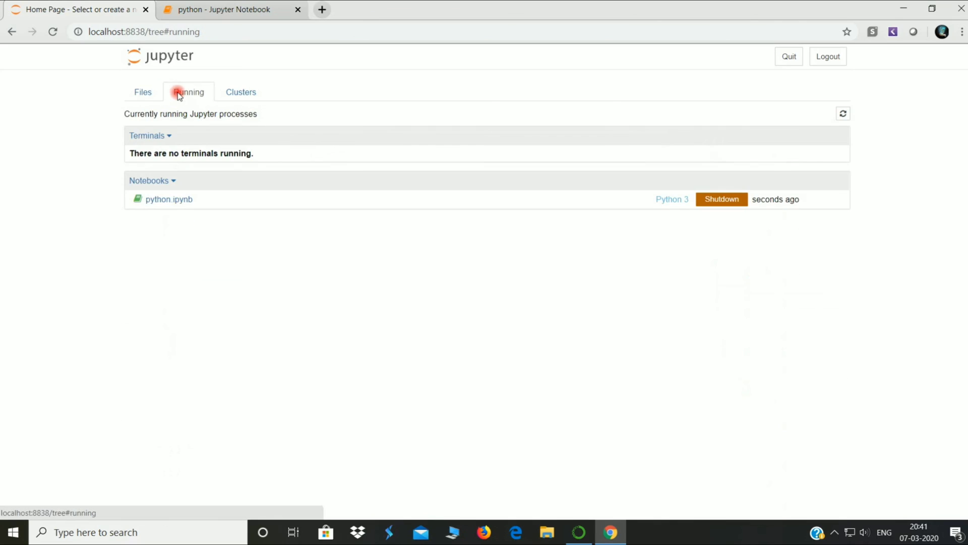
{"action": "mouse_move", "coordinate": [360, 217]}
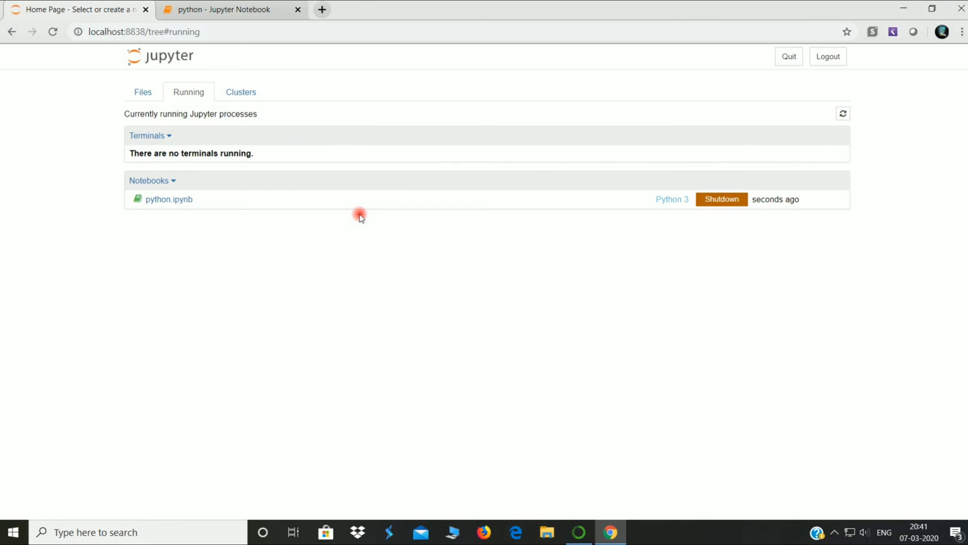
{"action": "mouse_move", "coordinate": [296, 207]}
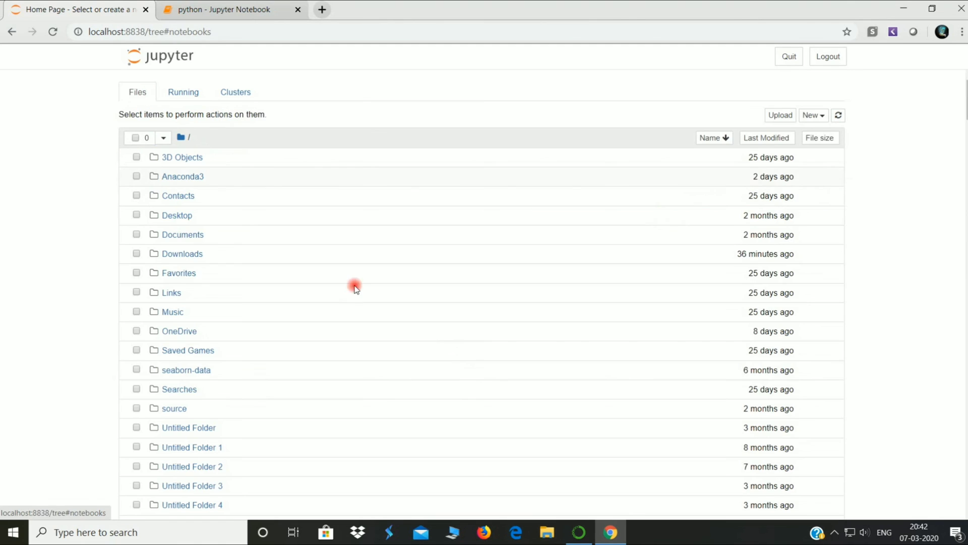
Reopen python.ipynb from the Files list, showing the Introduction and Hello World cells
{"action": "scroll", "scroll_direction": "down", "scroll_amount": 3}
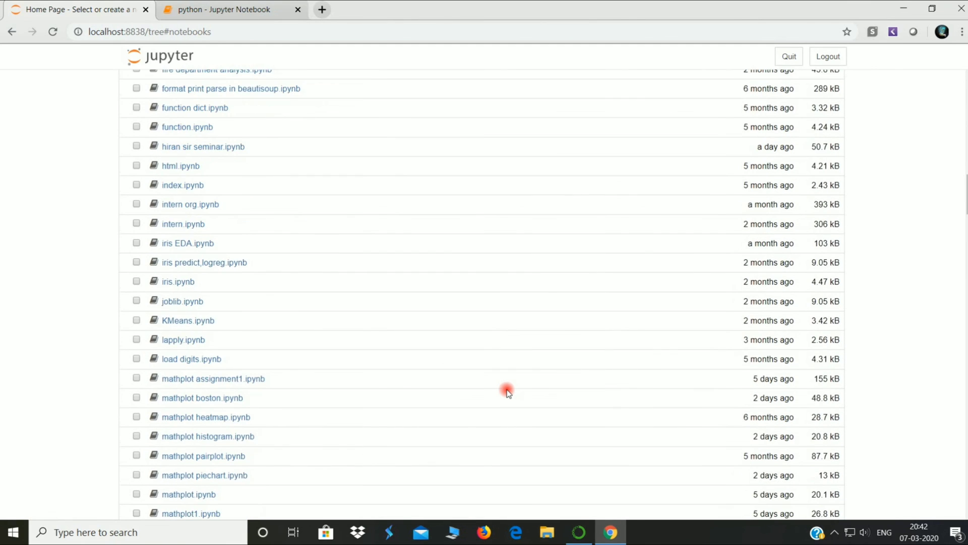
{"action": "scroll", "scroll_direction": "down", "scroll_amount": 3}
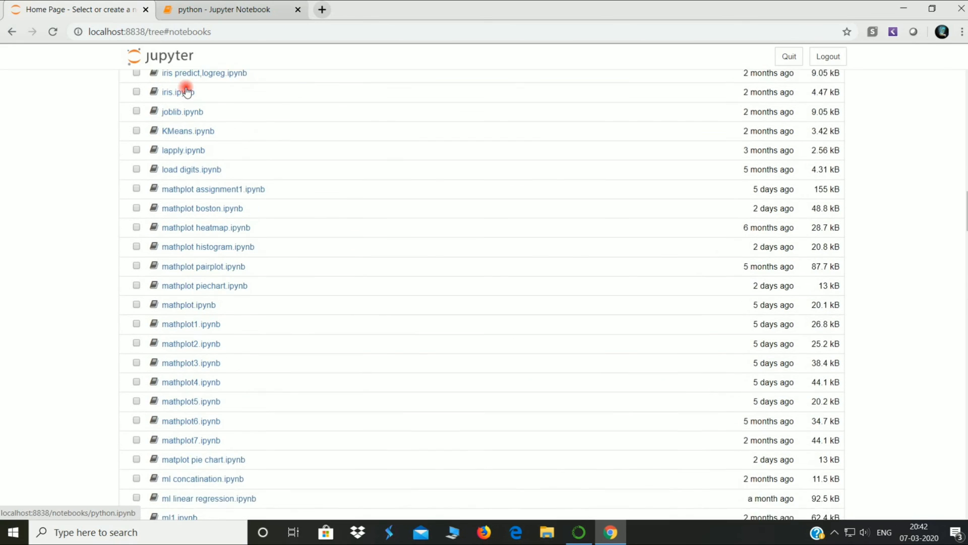
{"action": "left_click", "coordinate": [231, 9]}
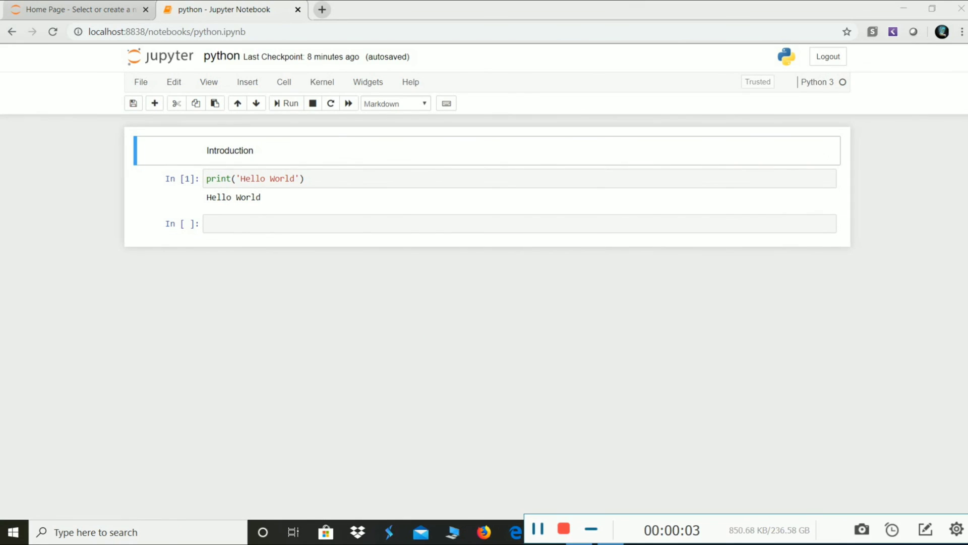